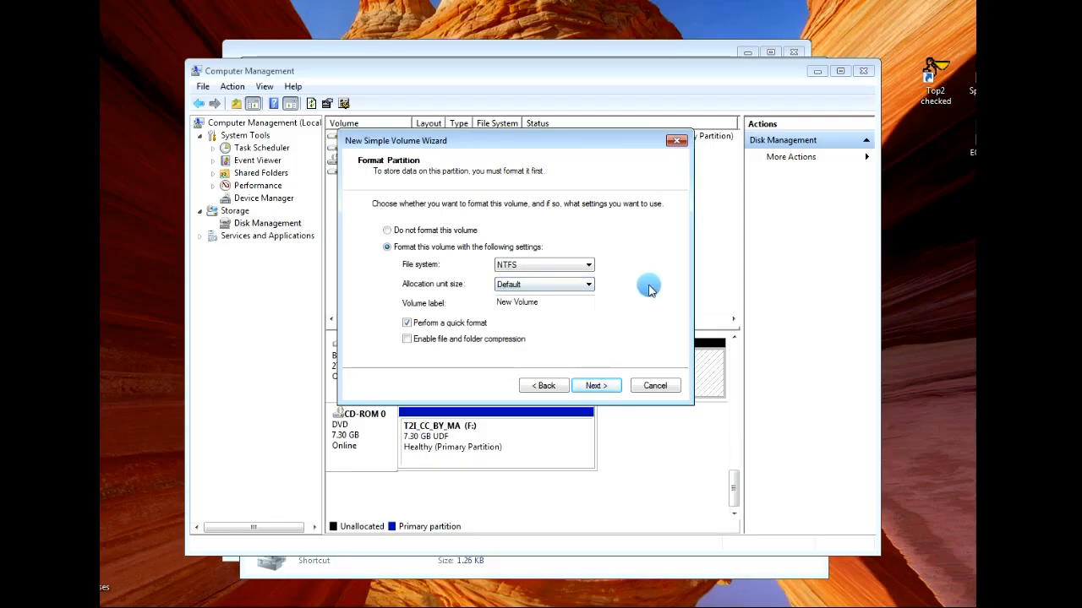
Step: Keep the Default allocation unit size and replace the 'New Volume' label with a custom name starting 'Will B'
{"action": "left_click", "coordinate": [588, 284]}
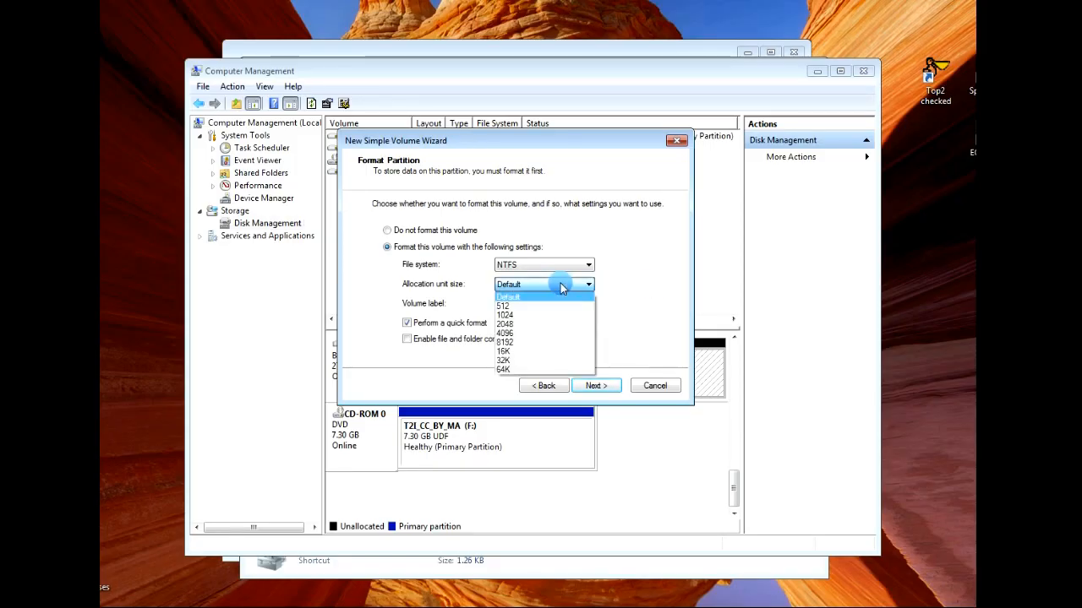
{"action": "left_click", "coordinate": [507, 298]}
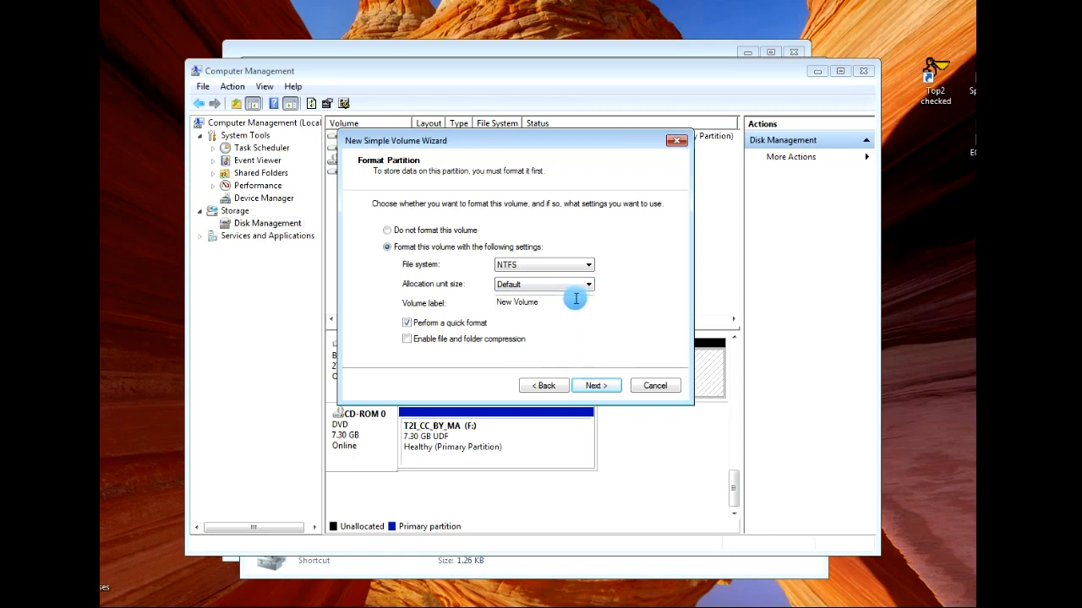
{"action": "triple_click", "coordinate": [517, 301]}
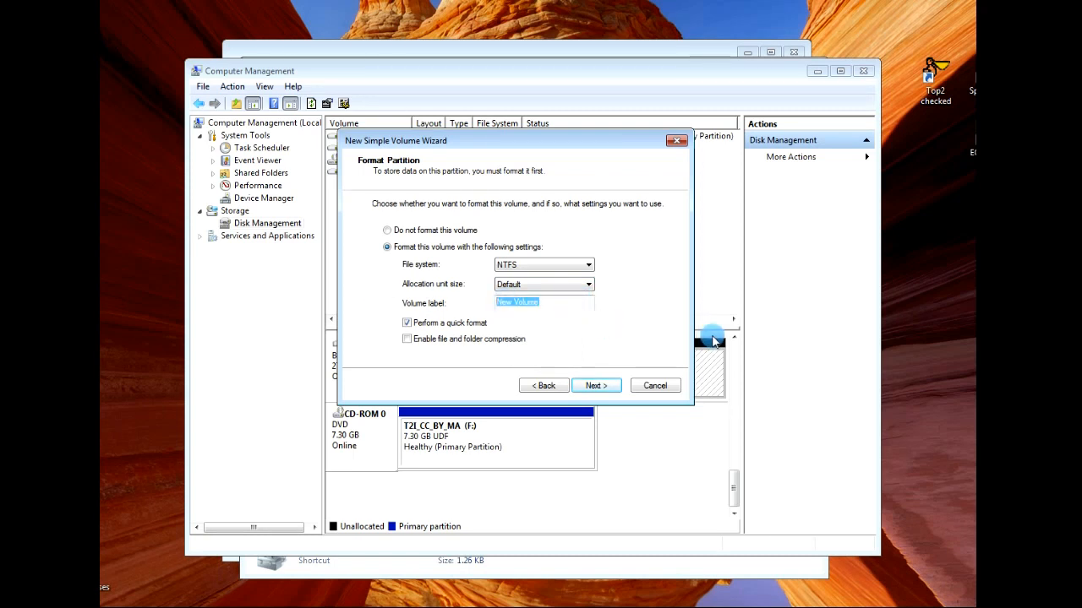
{"action": "type", "text": "Will"}
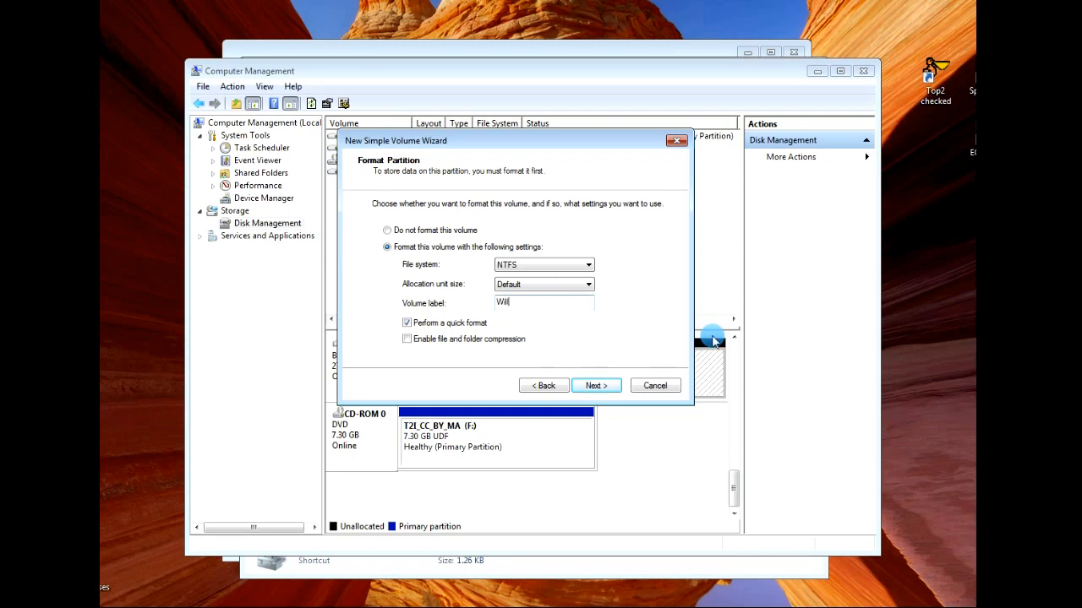
{"action": "type", "text": "B"}
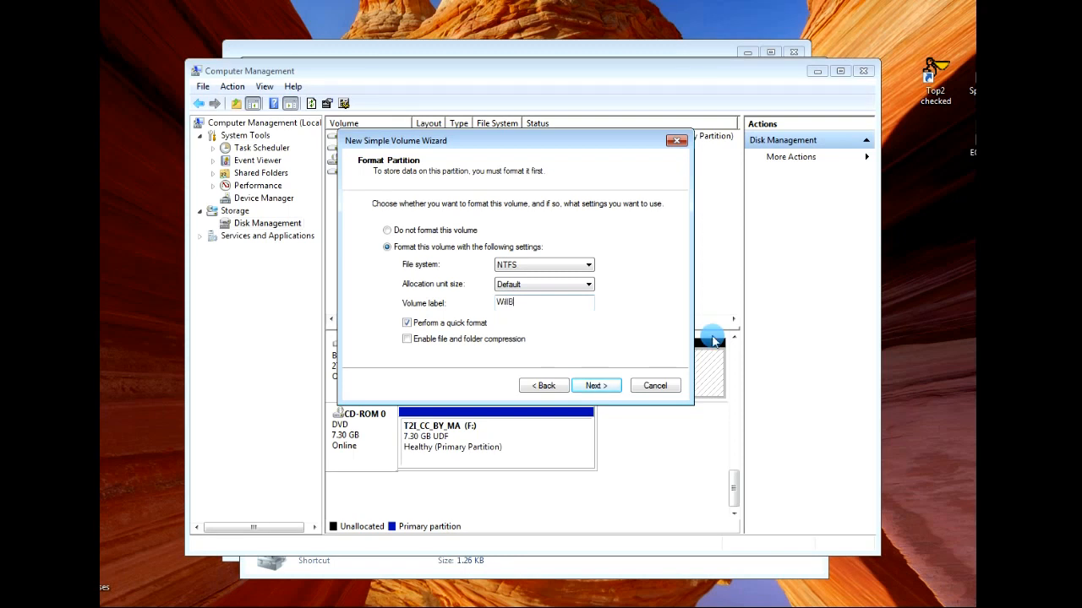